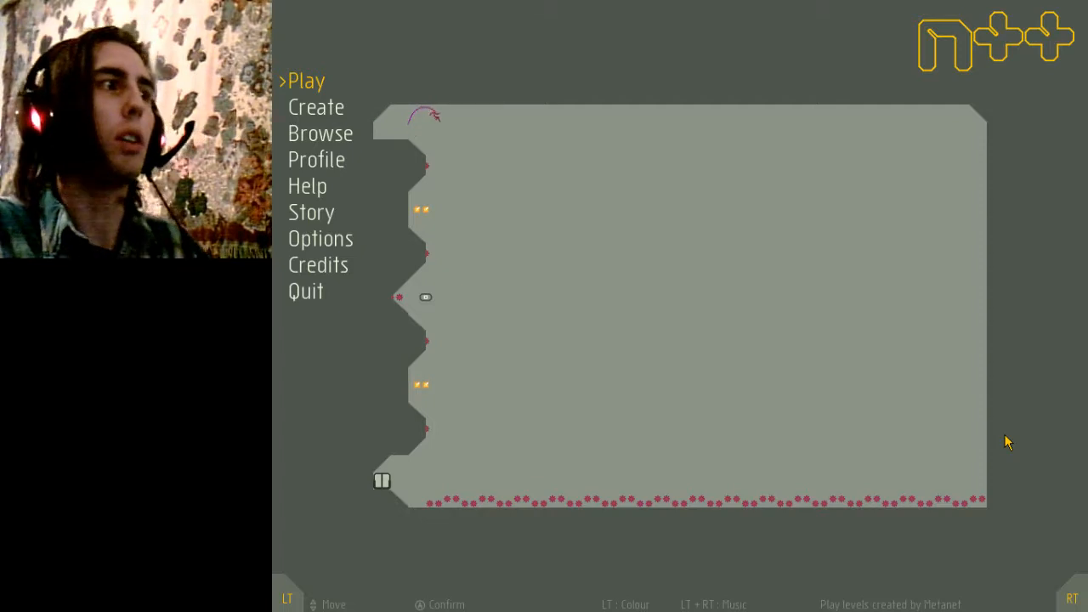
Step: Choose Play, then Hardcore, to load Episode A Level 0 of Hardcore Intro Story 01
left_click(306, 81)
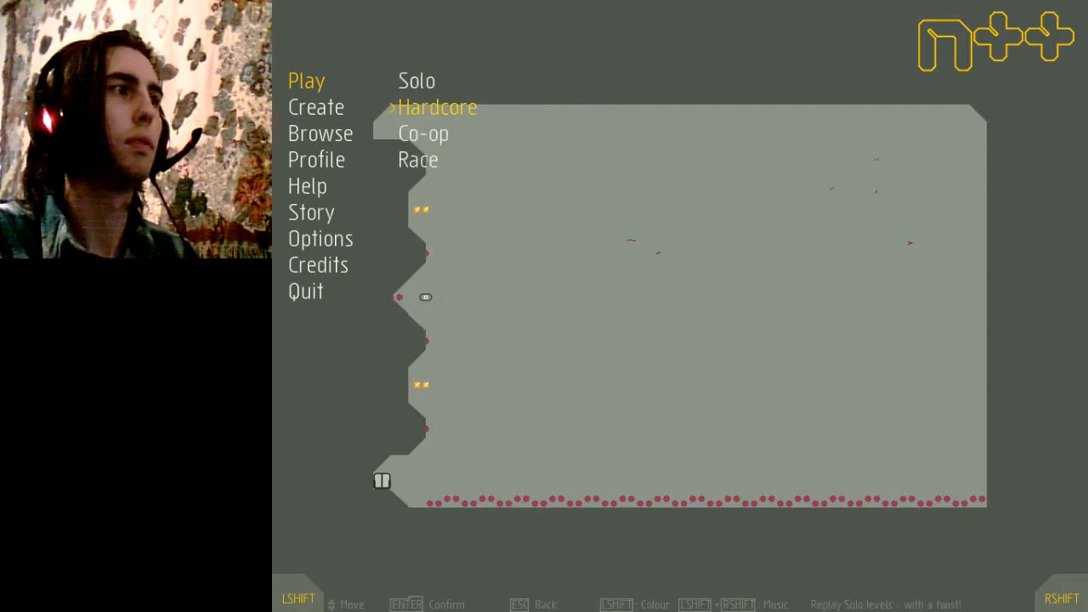
left_click(437, 107)
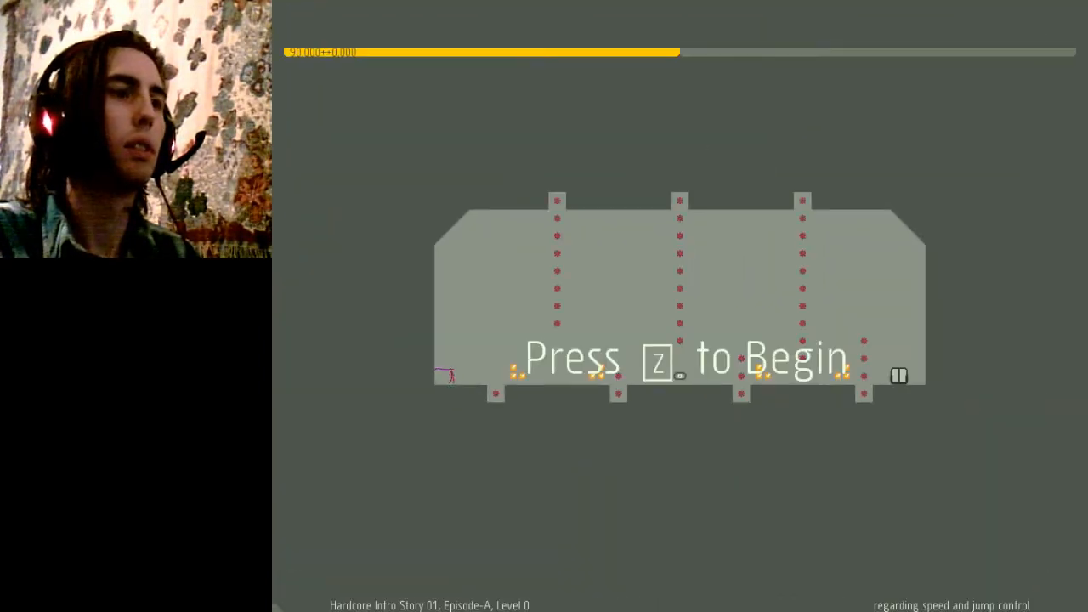
Step: Beat Episode A Levels 0, 1, 2 (hitting your head) and 3, continuing after each
key("z")
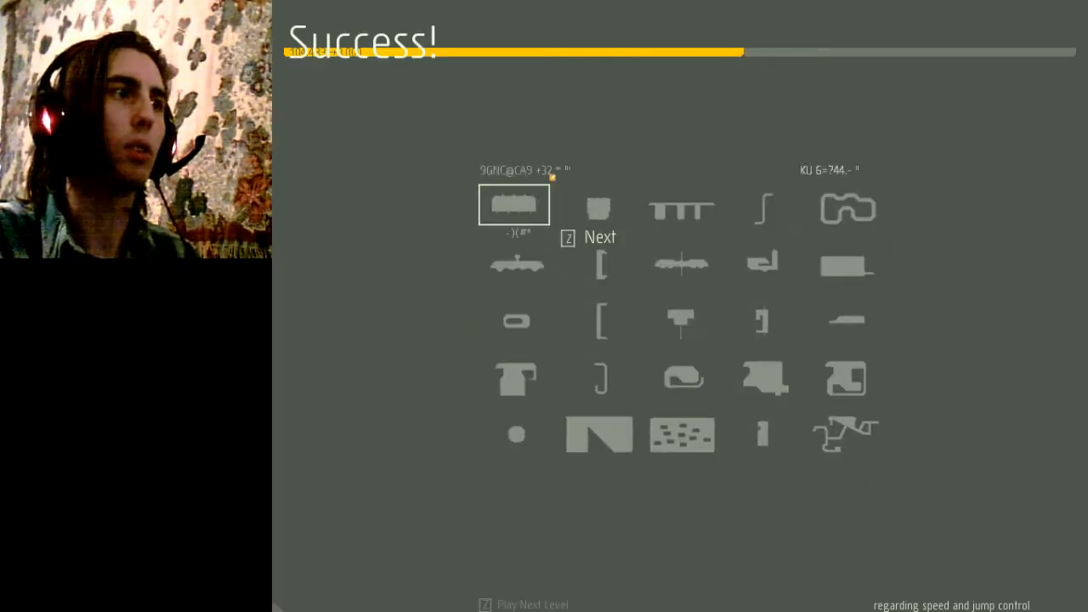
key("z")
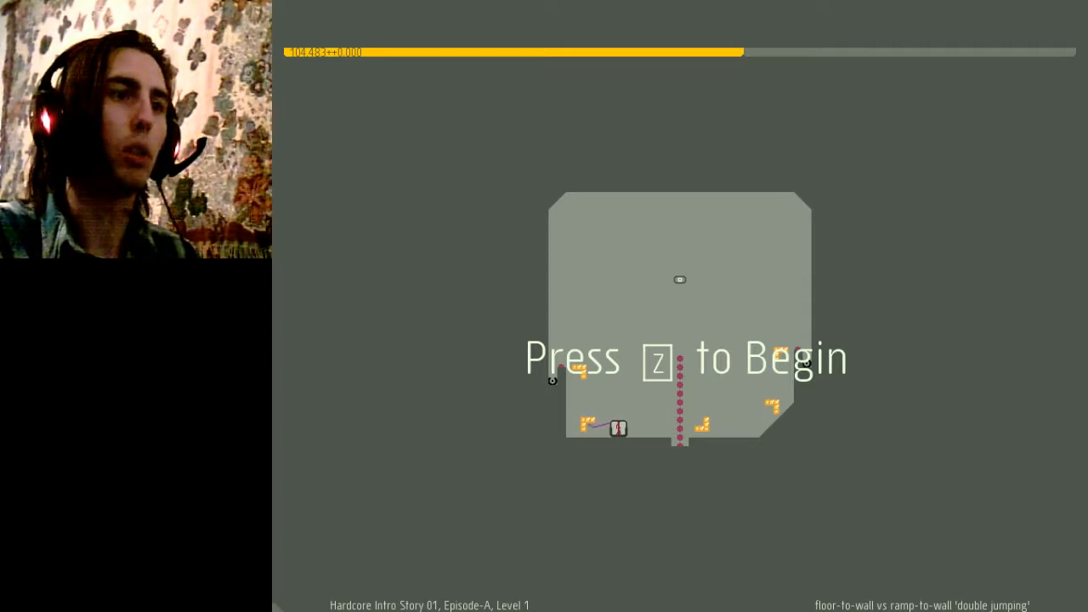
key("z")
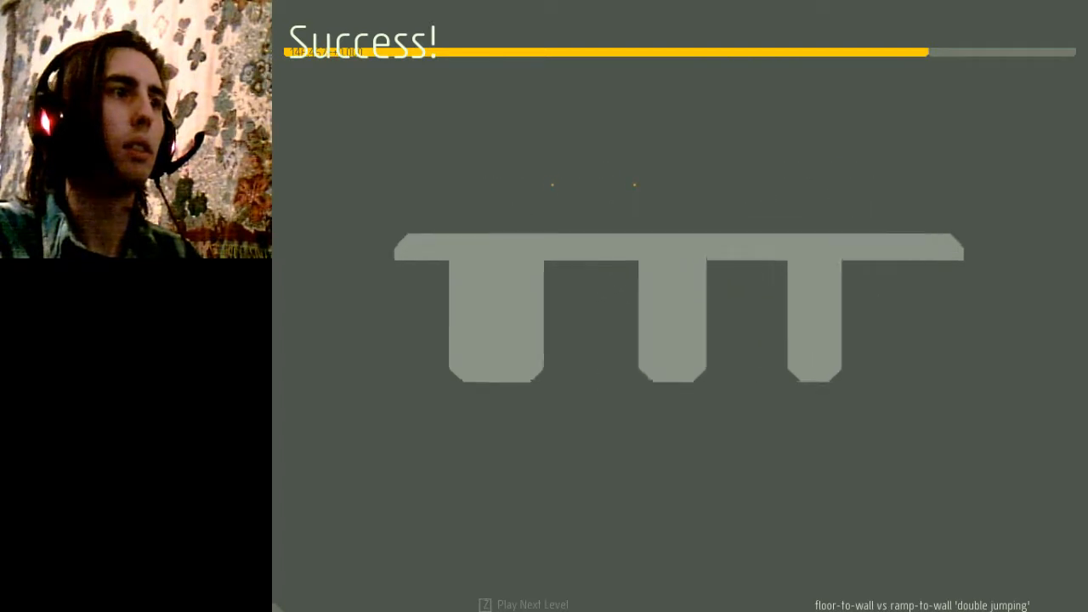
key("z")
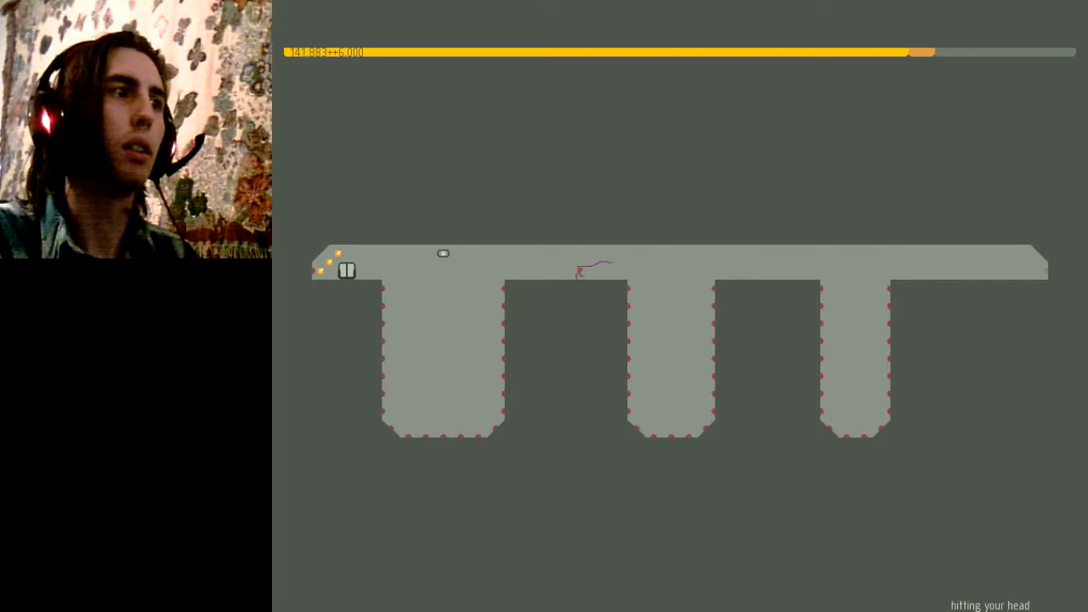
key("z")
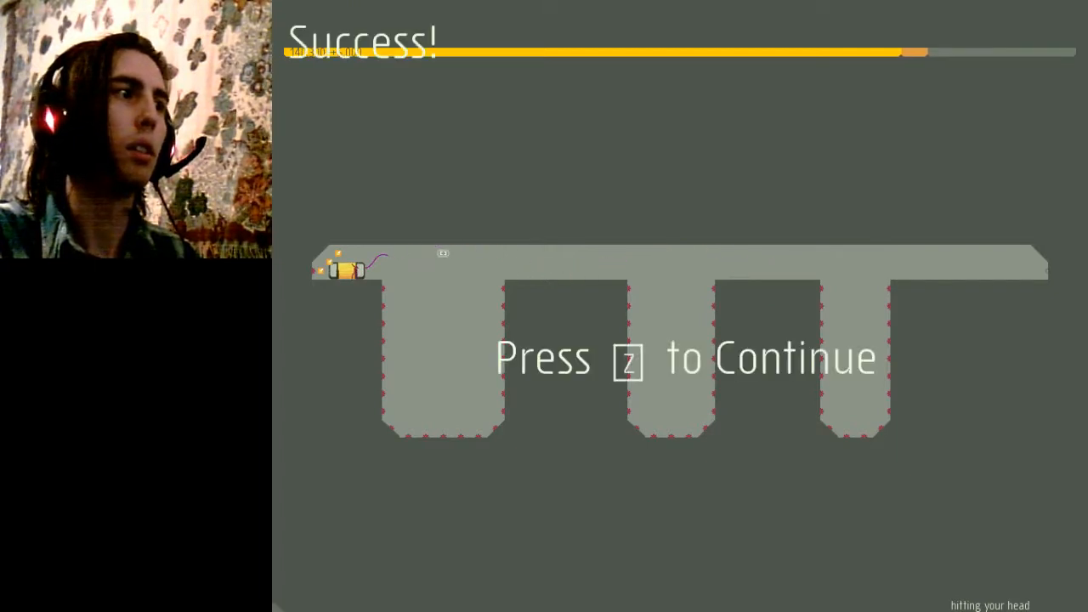
key("z")
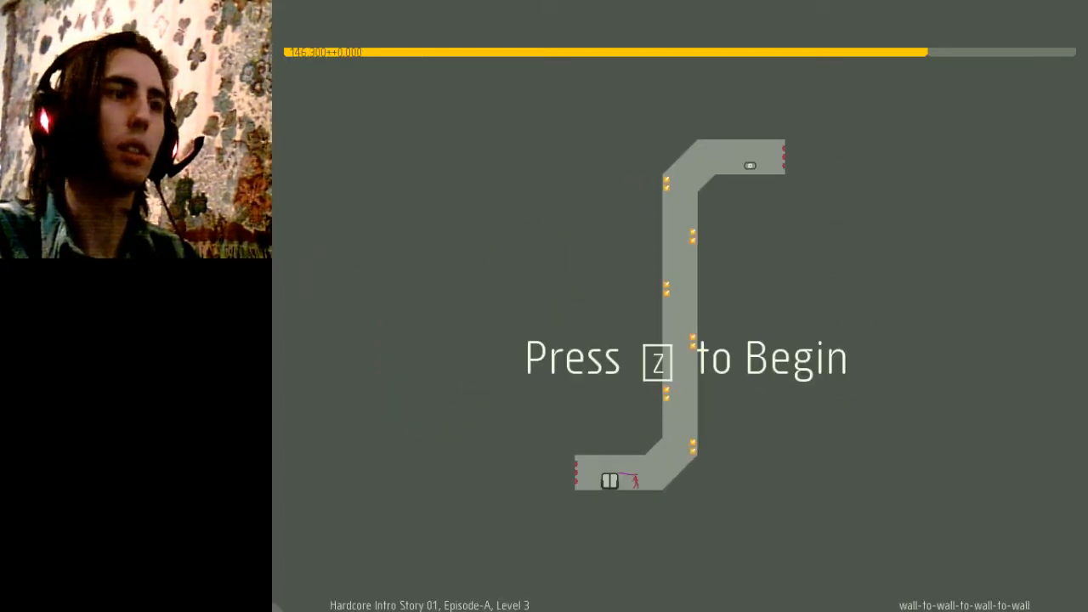
key("z")
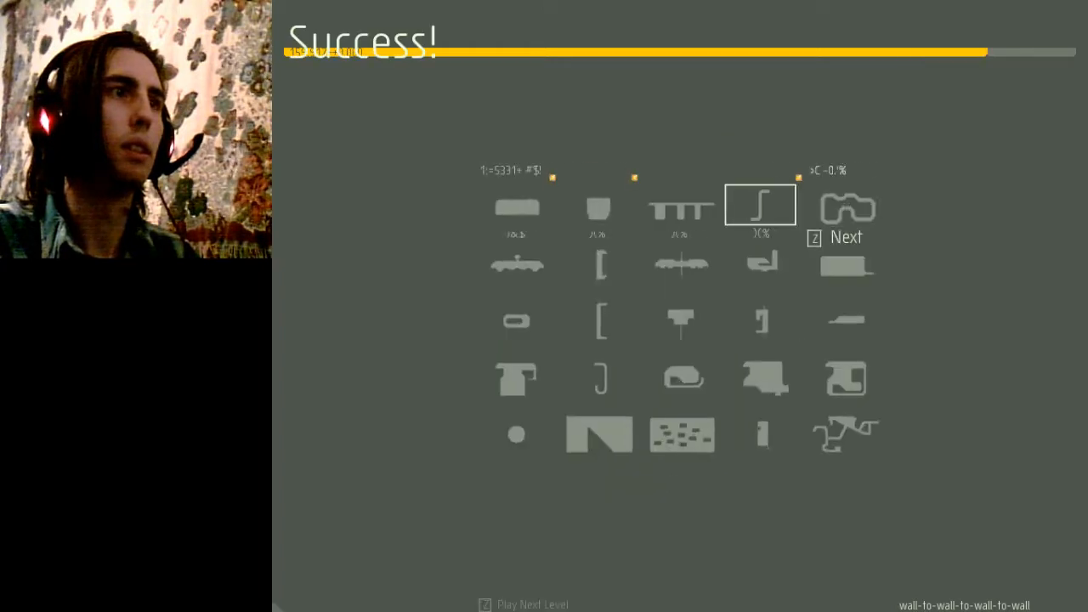
Step: Beat the Level 4 warmup track and continue on to Episode B Level 0
key("z")
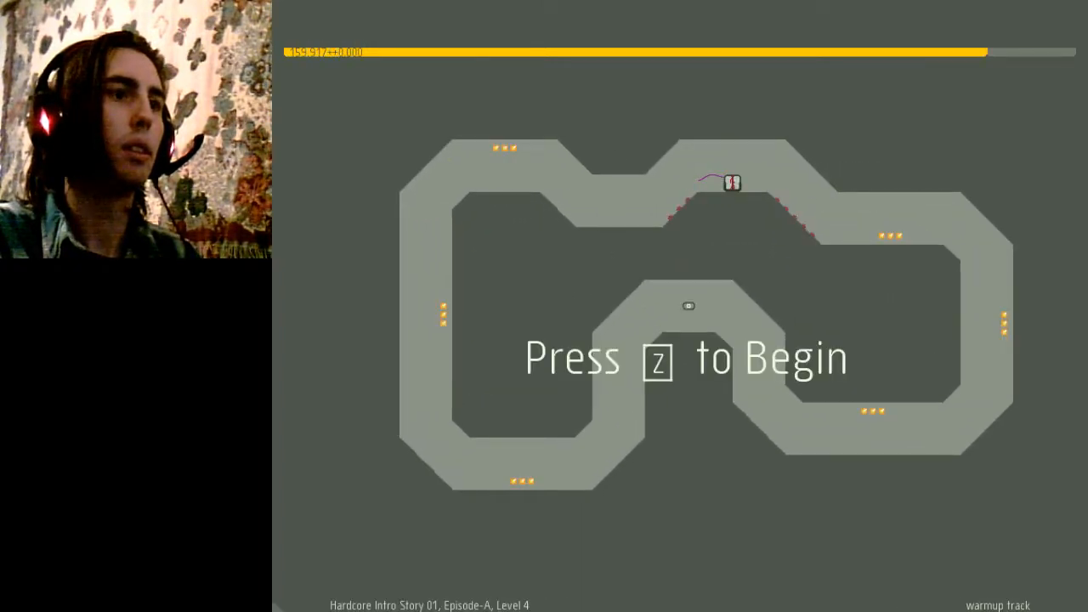
key("z")
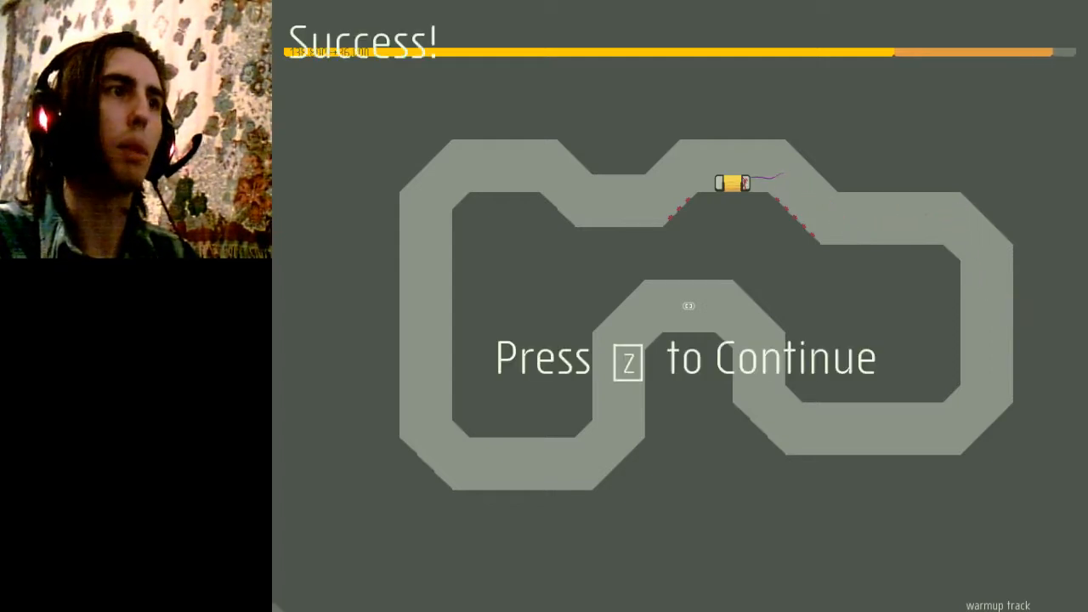
key("z")
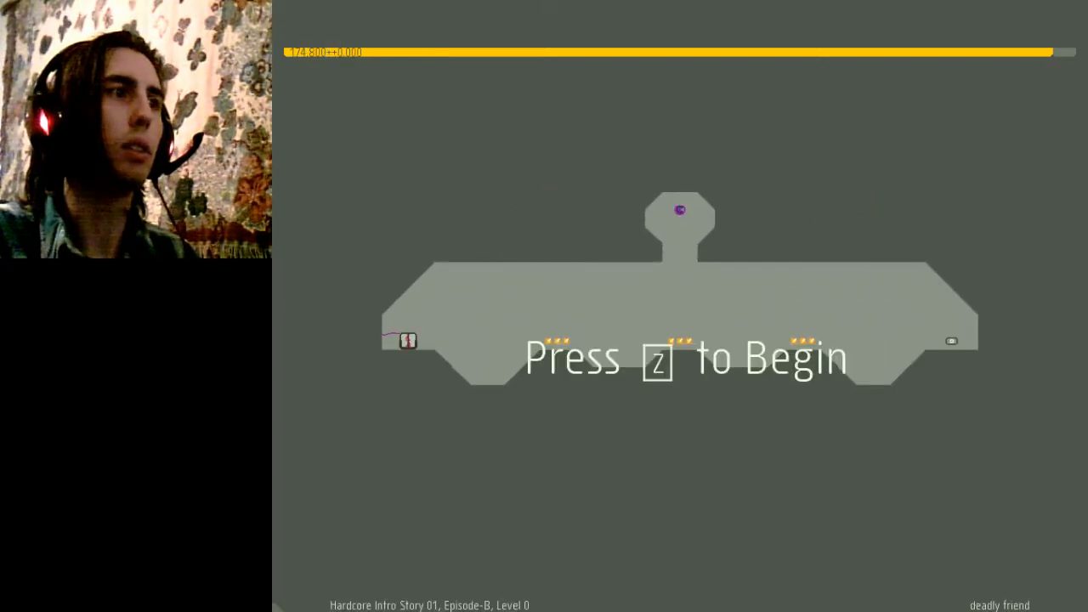
Step: Beat the deadly friend level, then Level 1 after one retry, and continue
key("z")
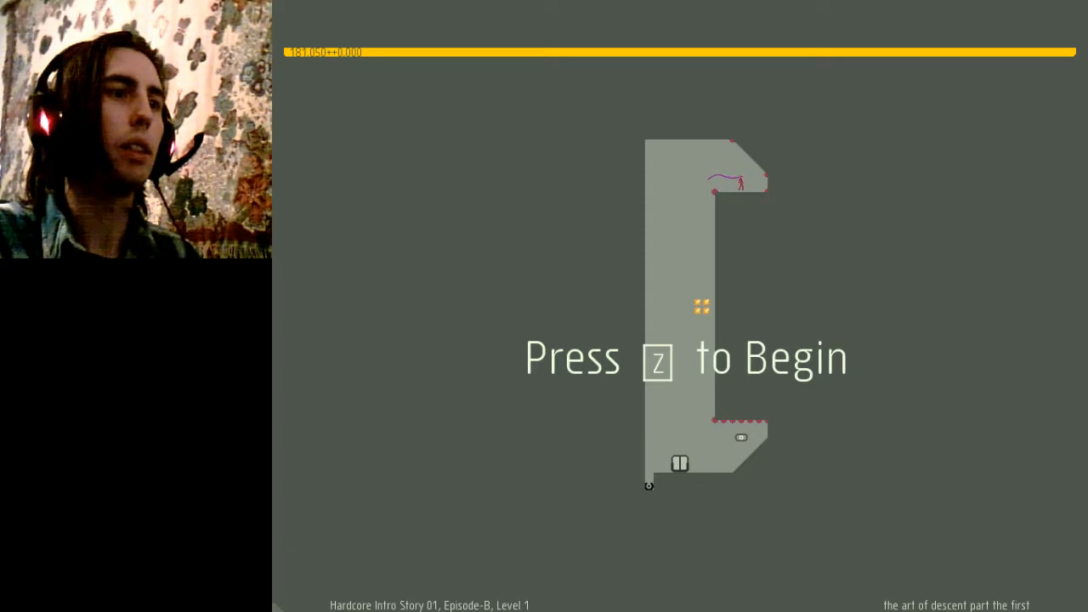
key("z")
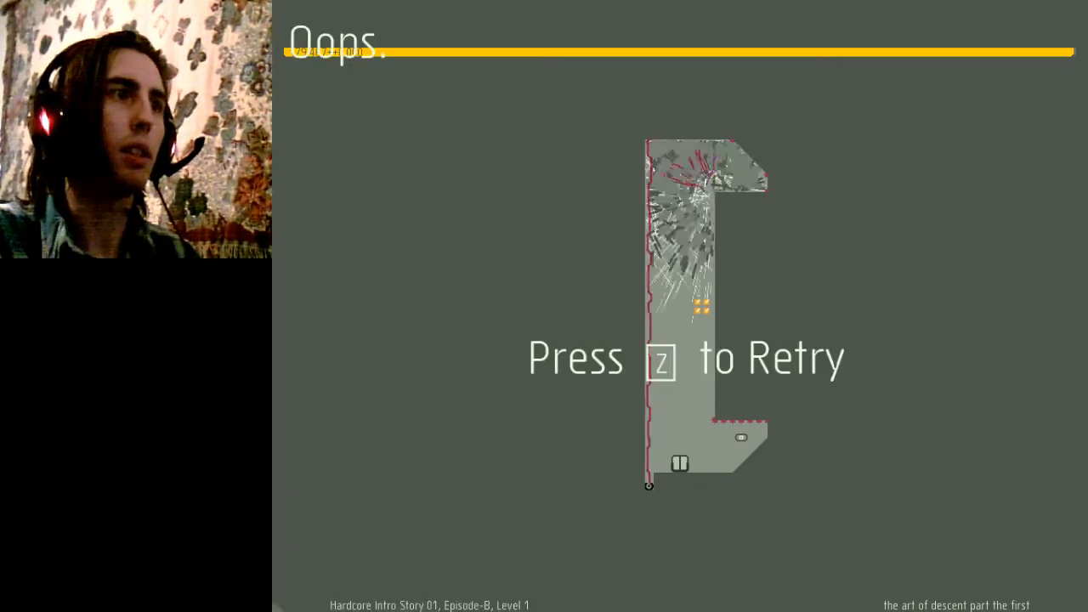
key("z")
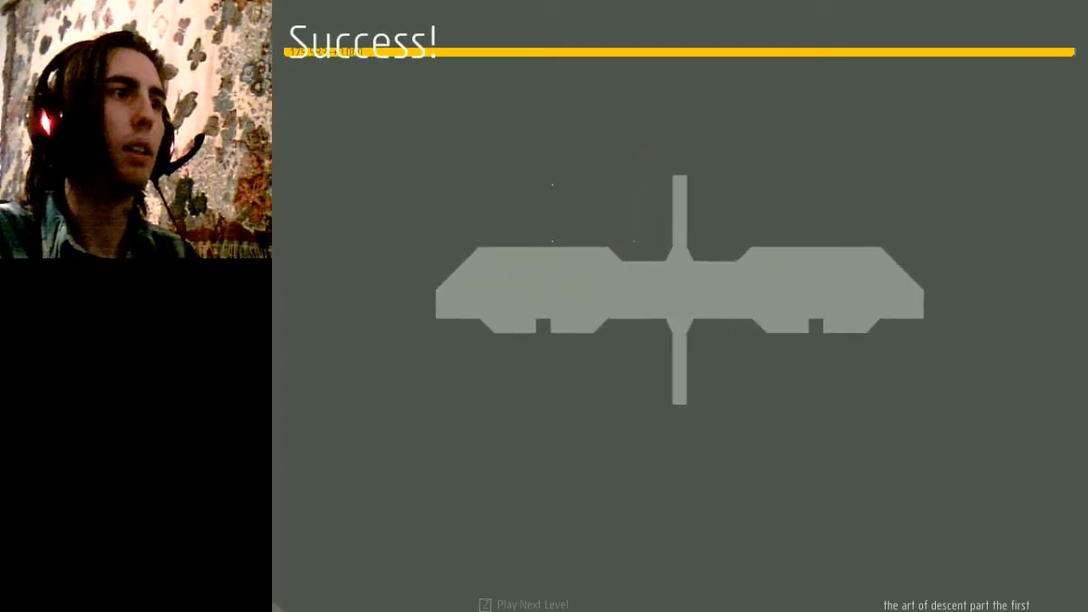
key("z")
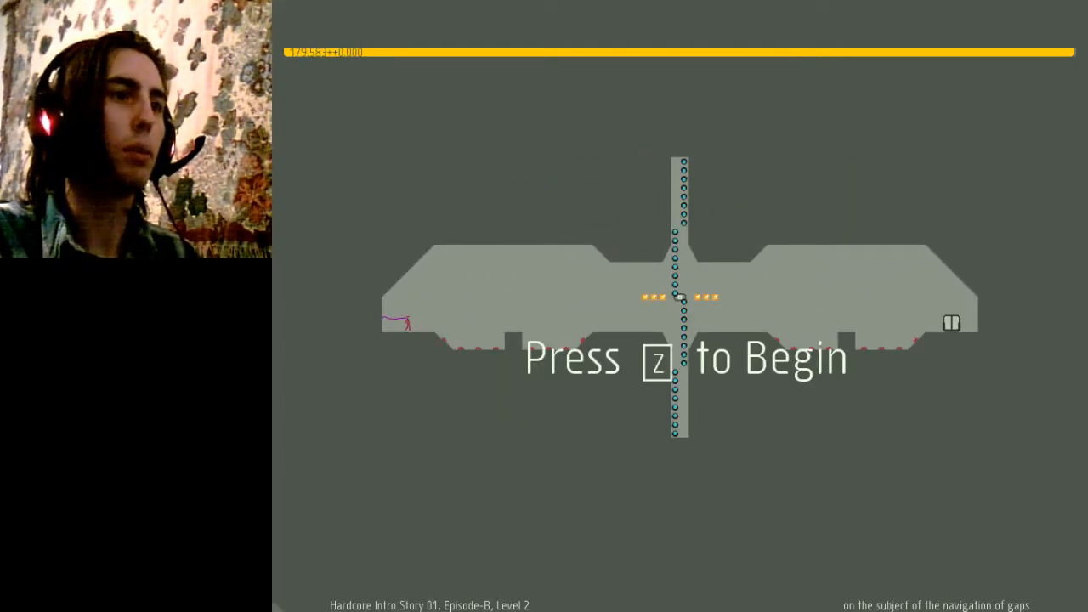
Step: Beat Episode B Level 2, the launchers level and the rocketoggle room level
key("z")
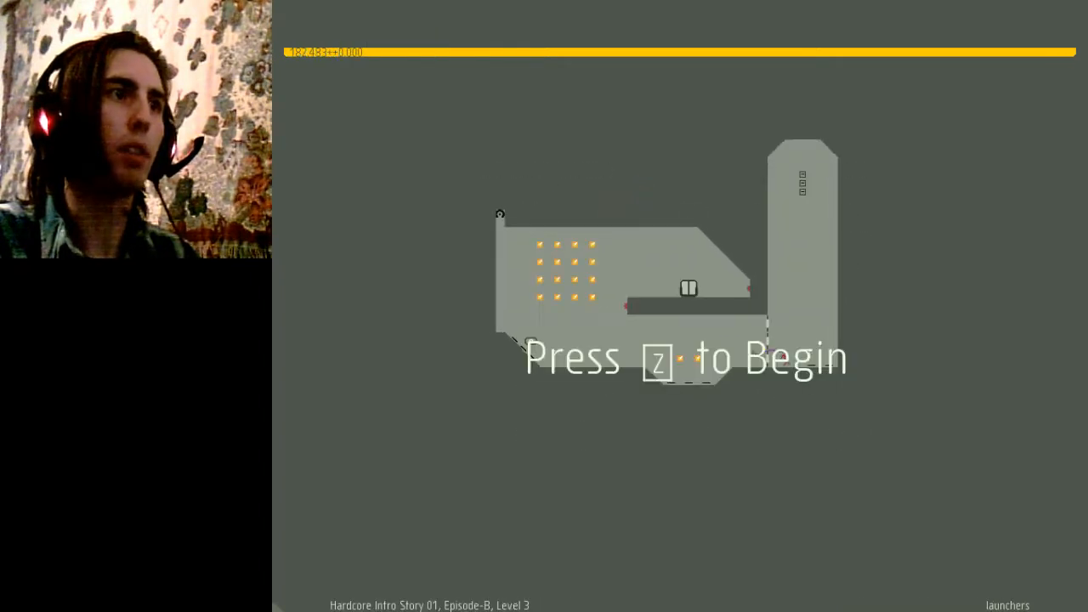
key("z")
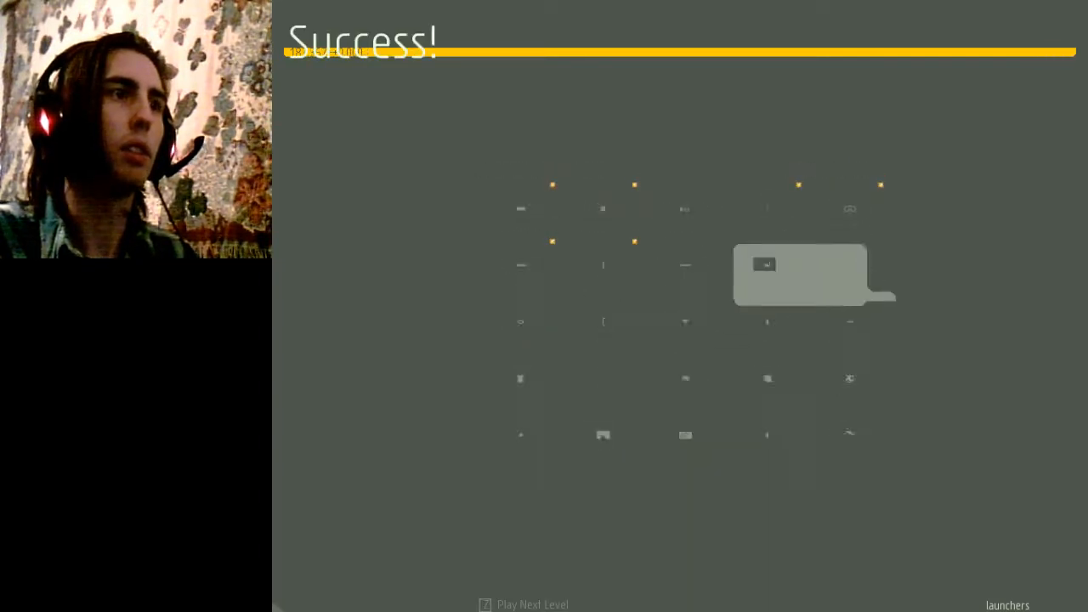
key("z")
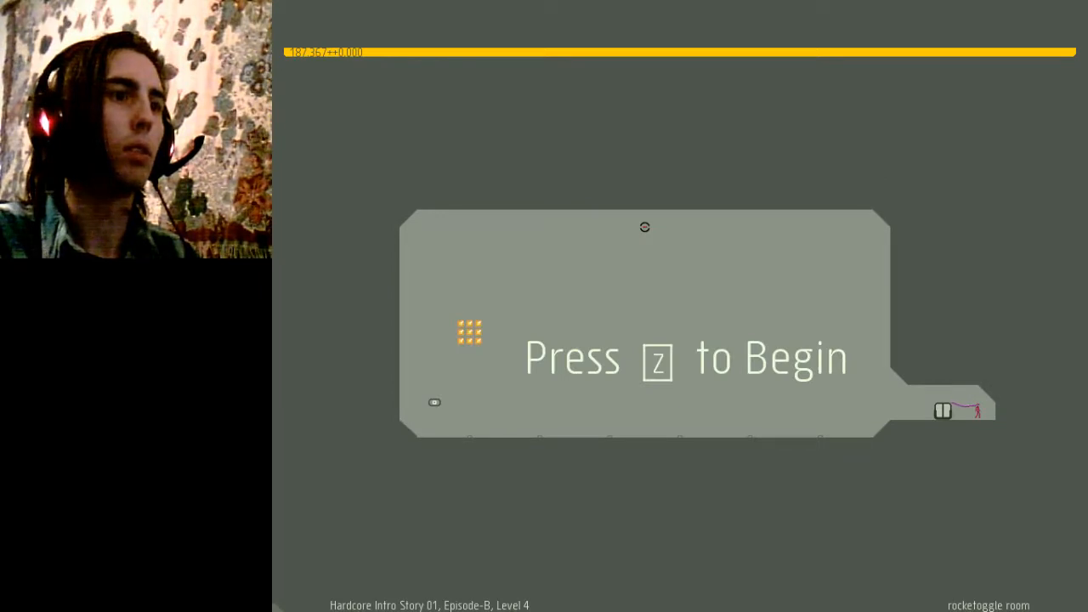
key("z")
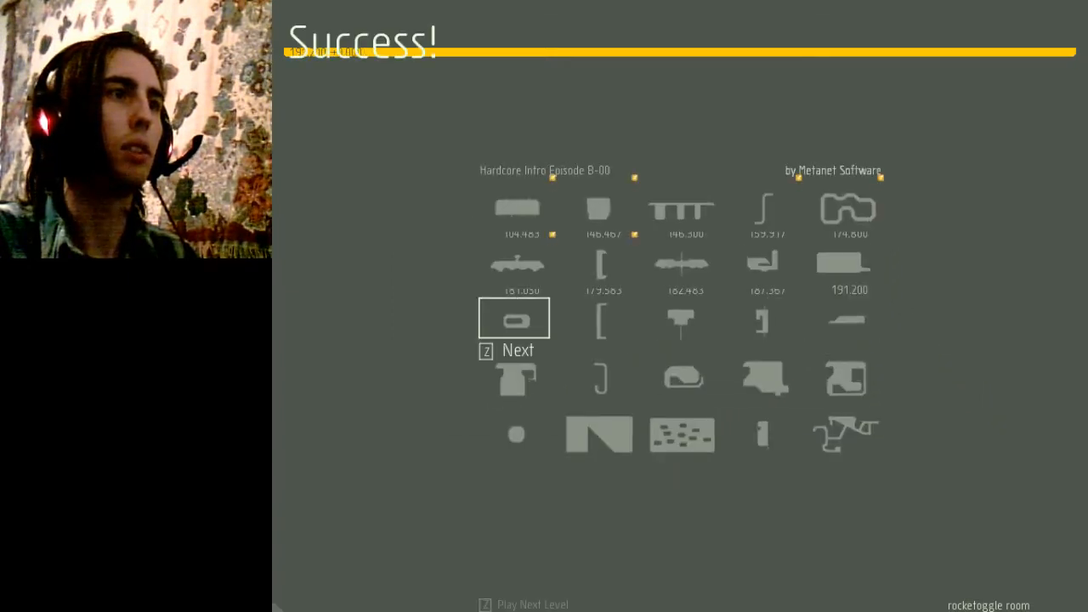
Step: Leave the Episode B summary and beat Episode C's laser-wise level and Levels 1, 3, 4
key("z")
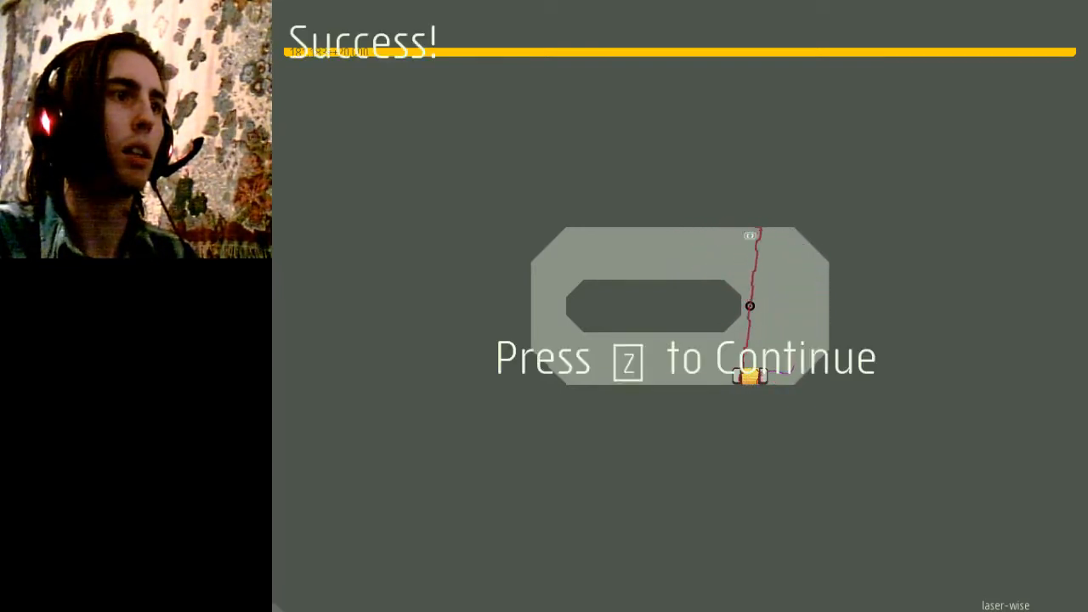
key("z")
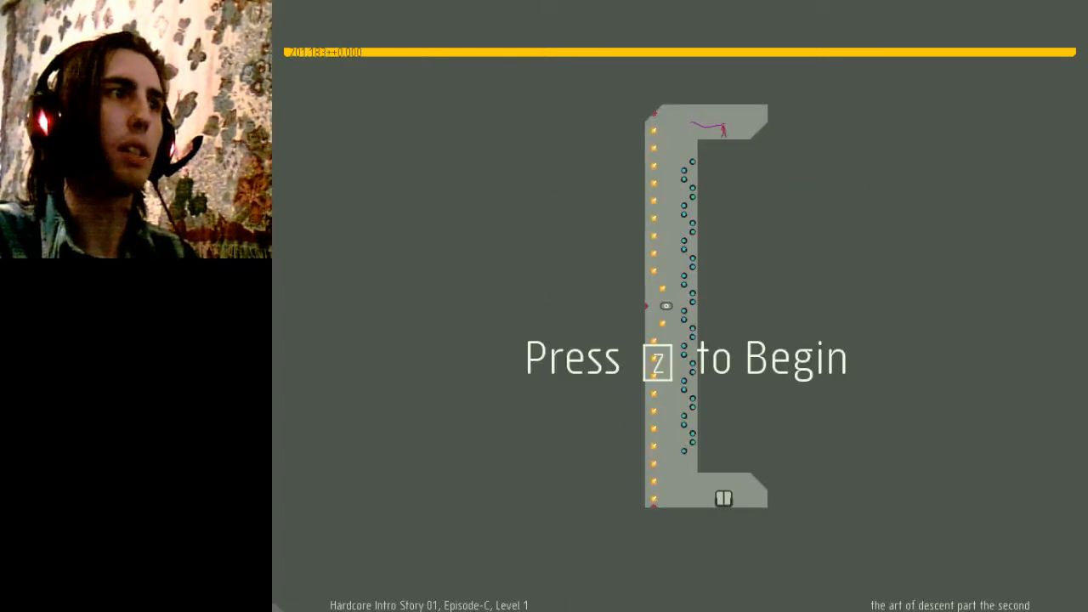
key("z")
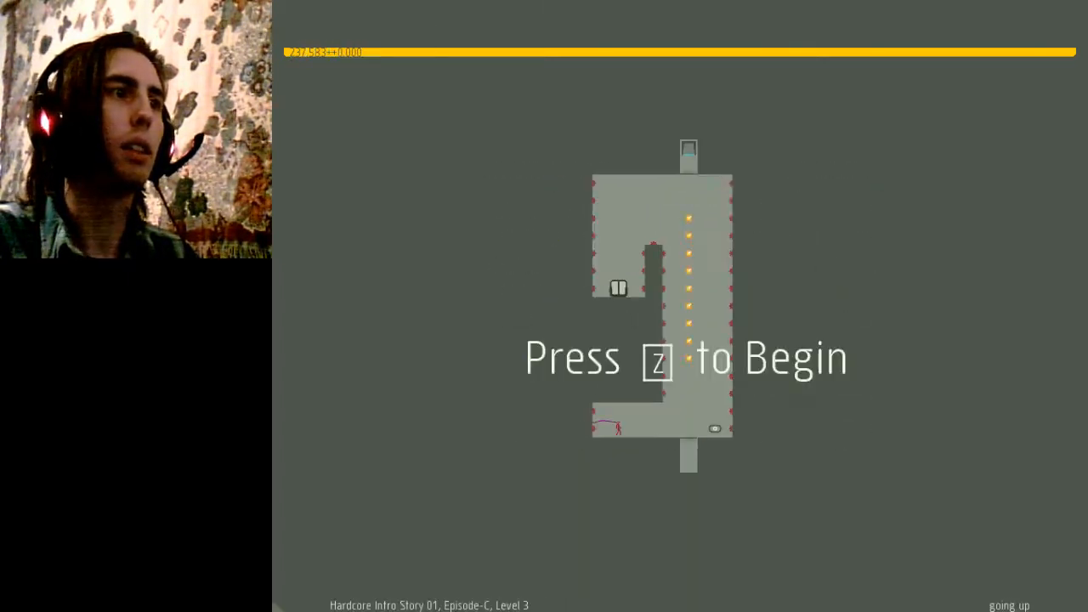
key("z")
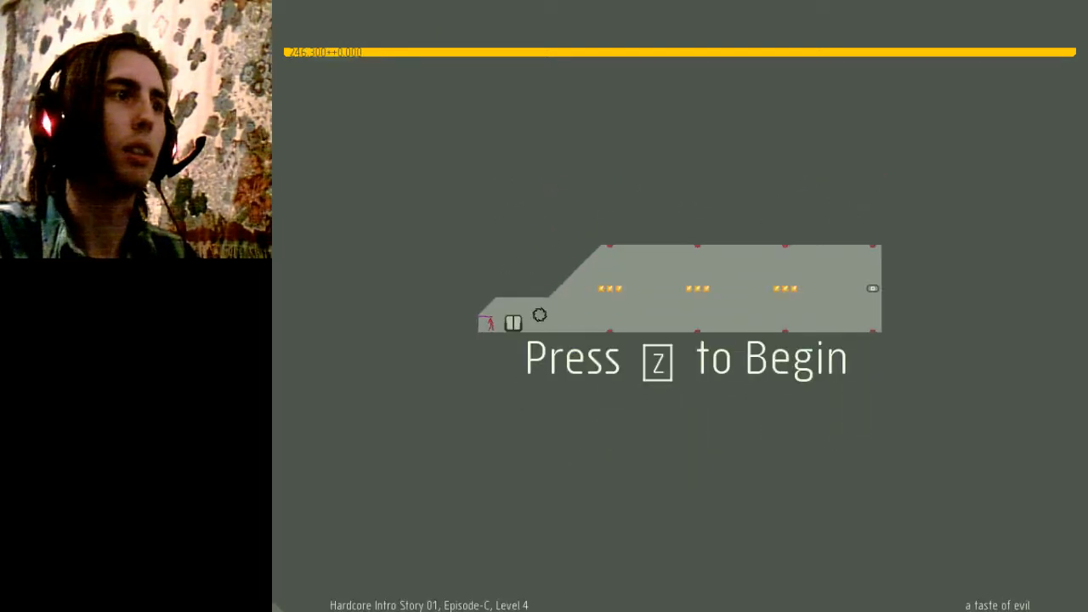
key("z")
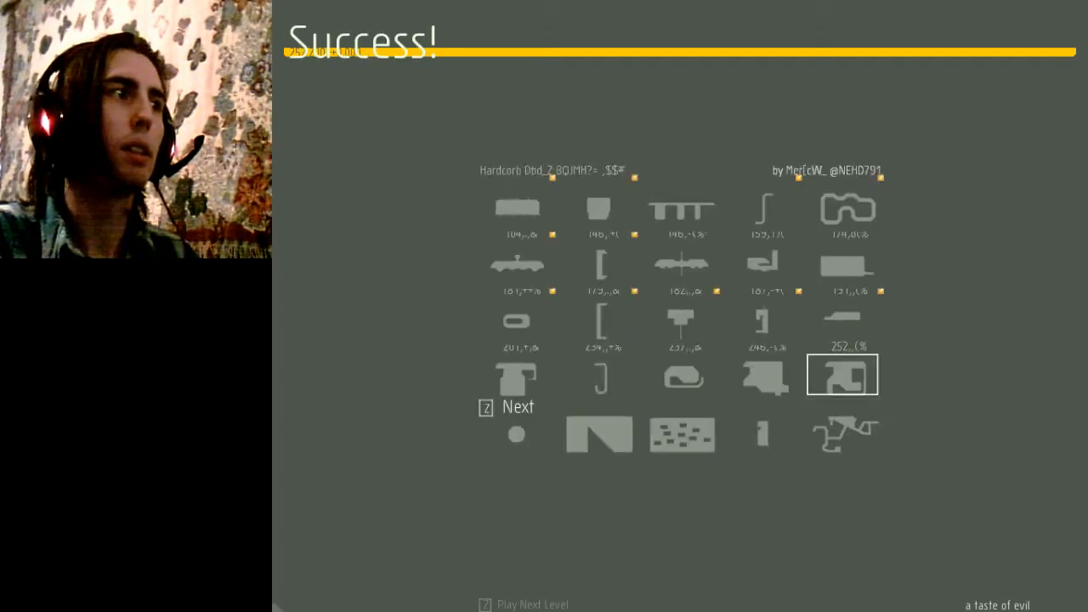
Step: Move on past the Episode C summary and beat Episode D Levels 0, 1 and 2
key("z")
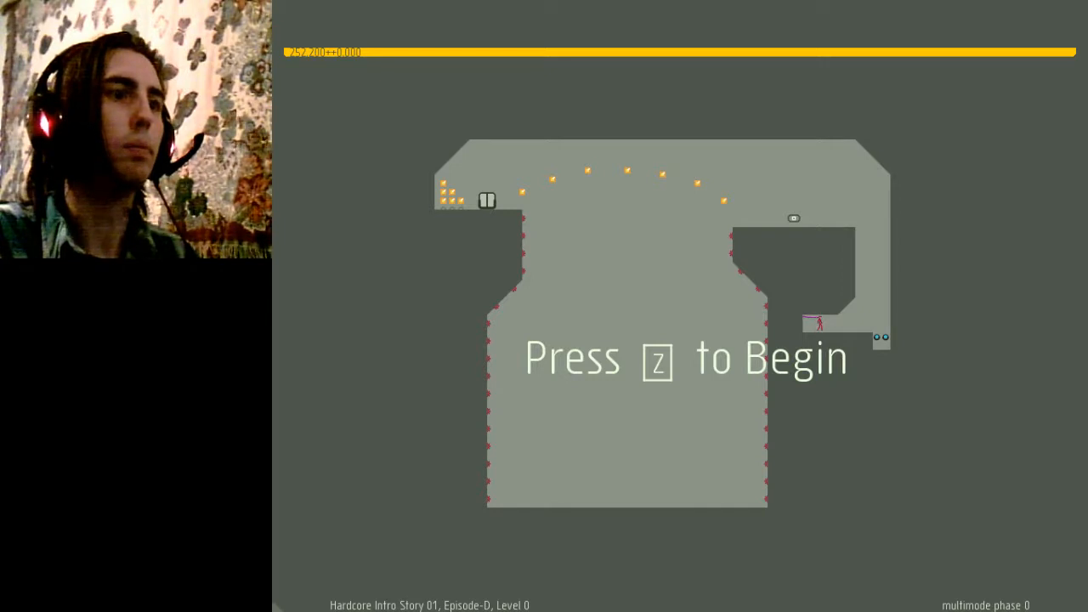
key("z")
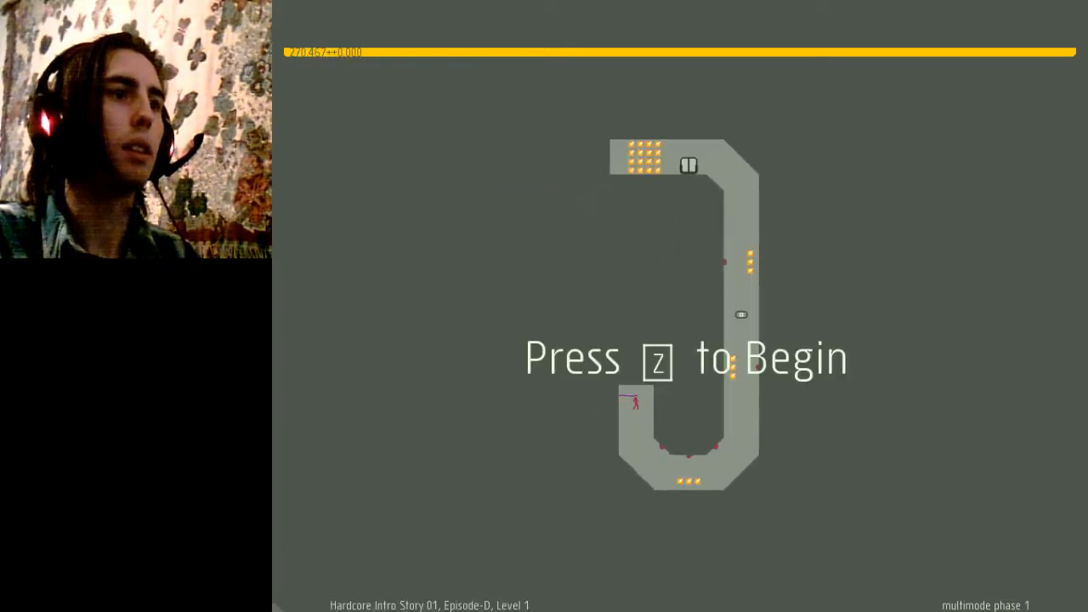
key("z")
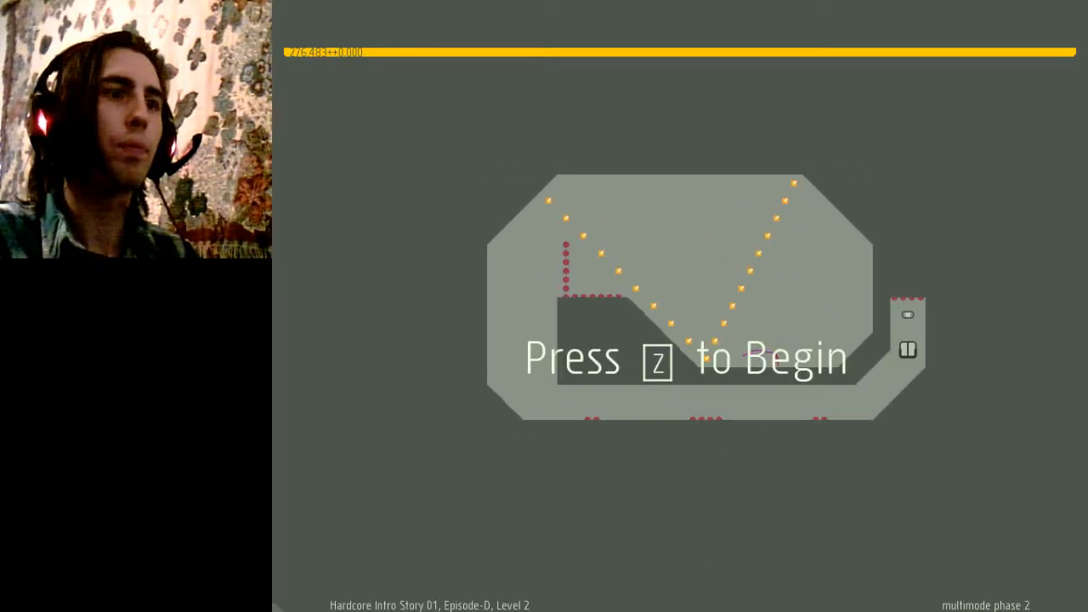
key("z")
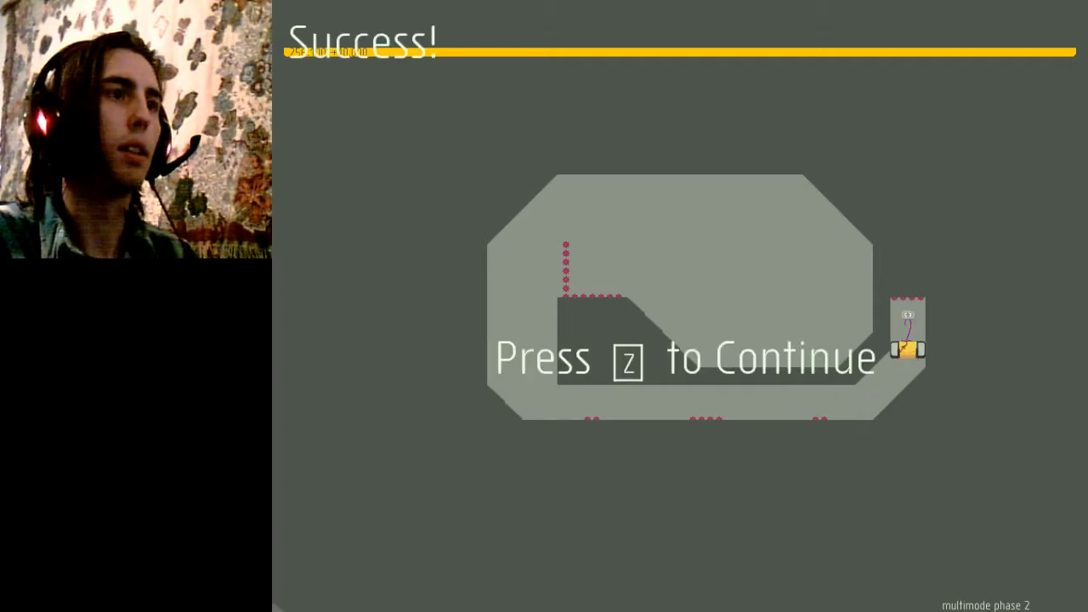
Step: Continue past the success screen and beat Episode D Levels 3 and 4
key("z")
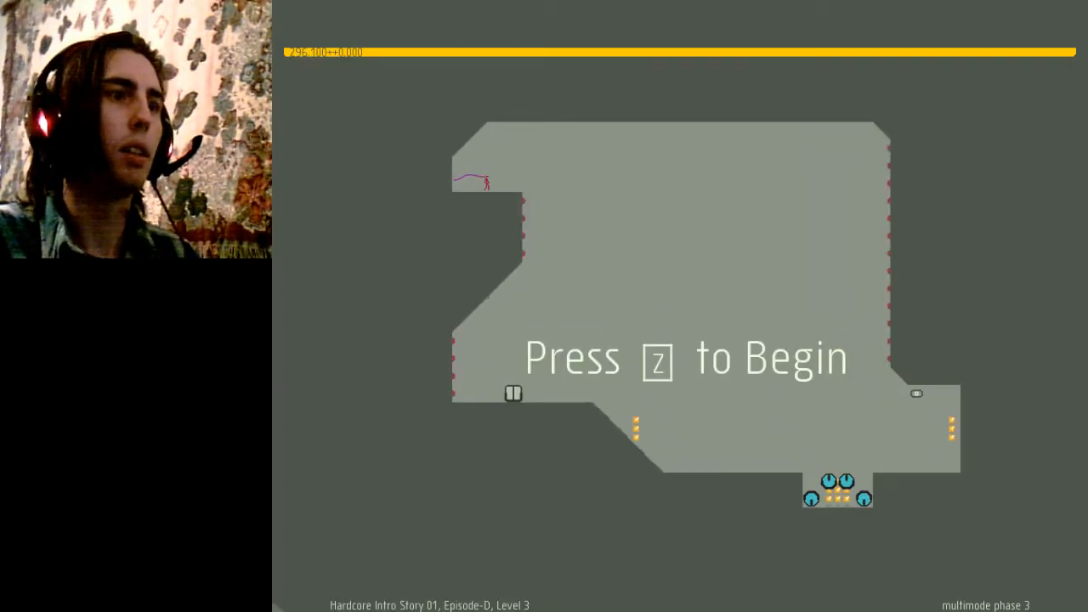
key("z")
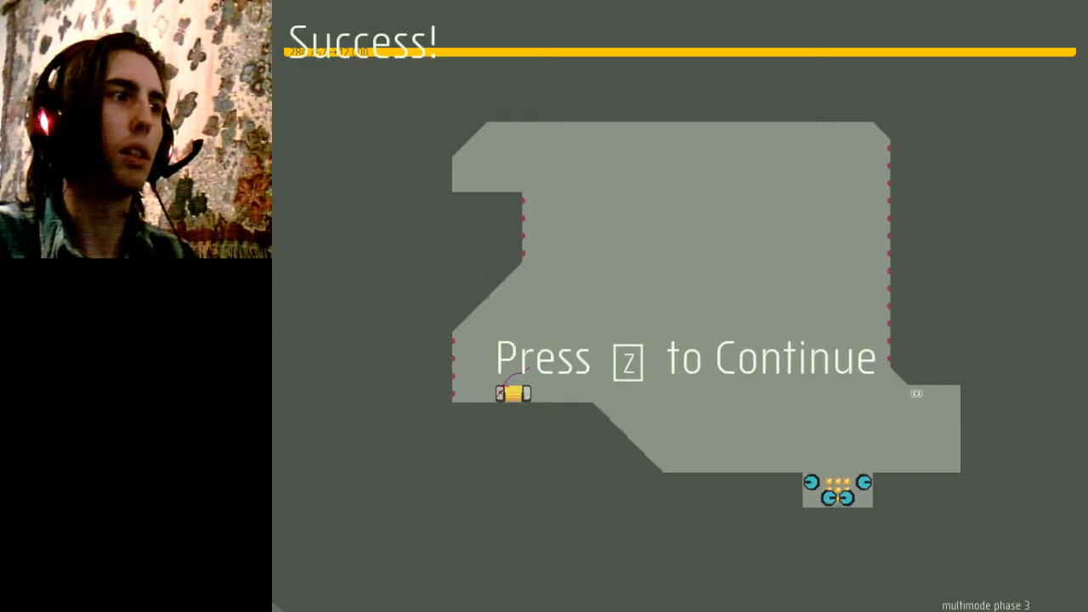
key("z")
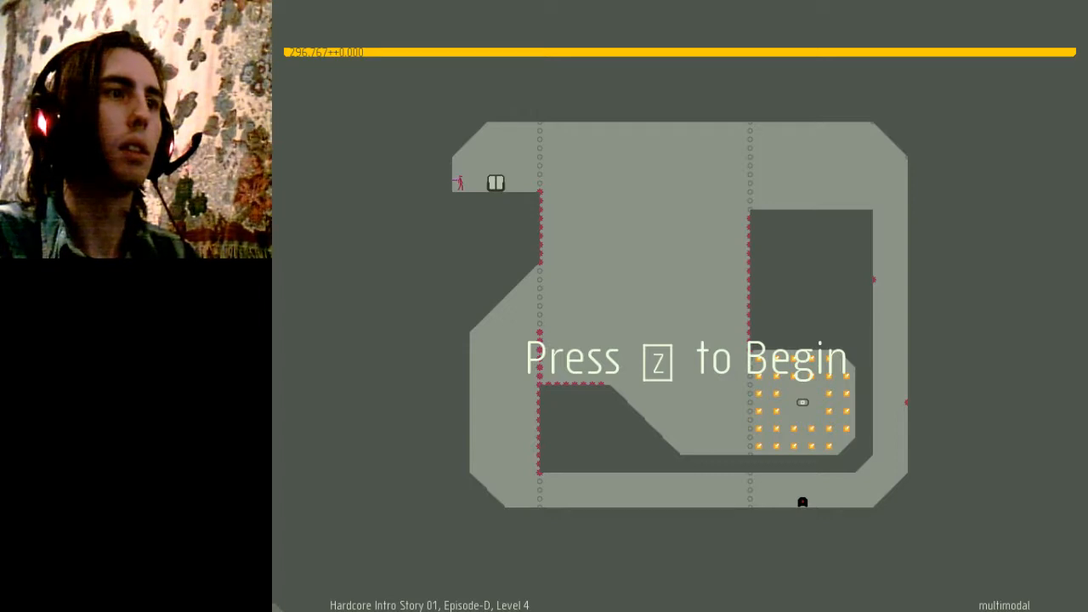
key("z")
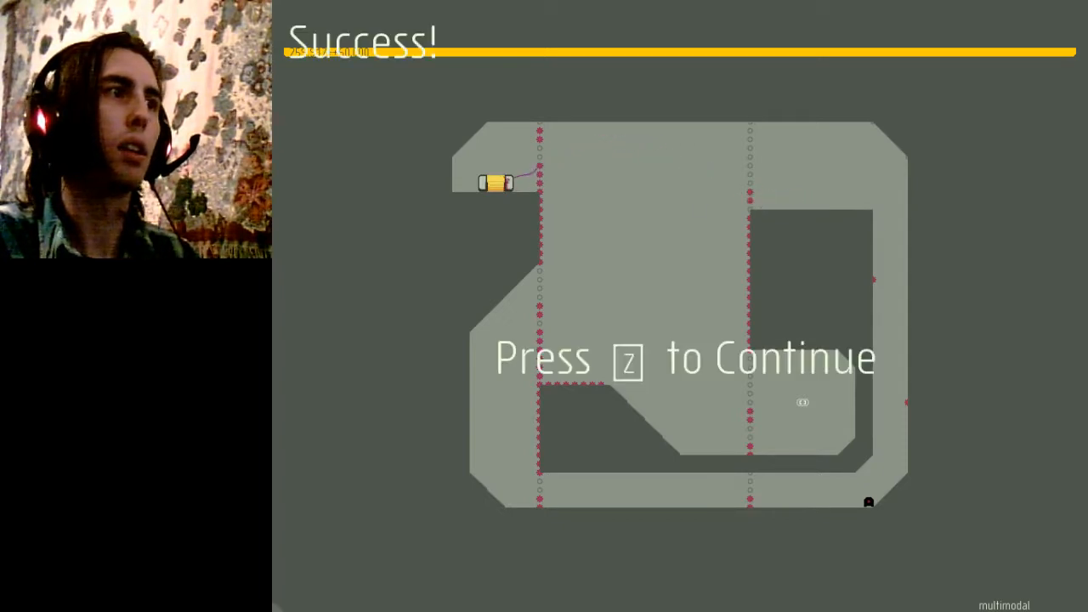
Step: Continue past Episode D's success screens, then start and beat Episode E Level 1
key("z")
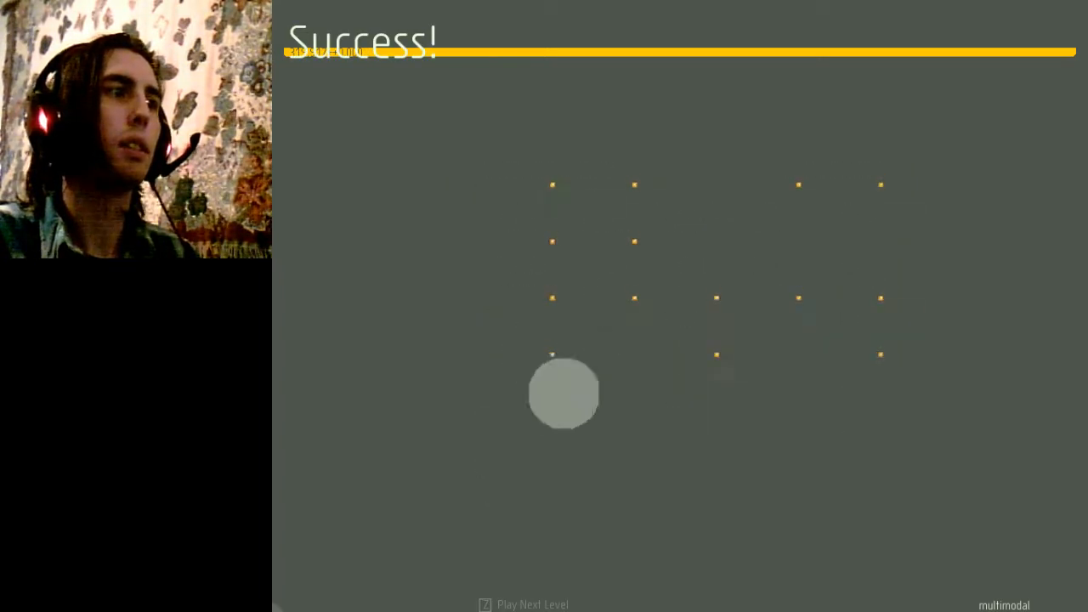
key("z")
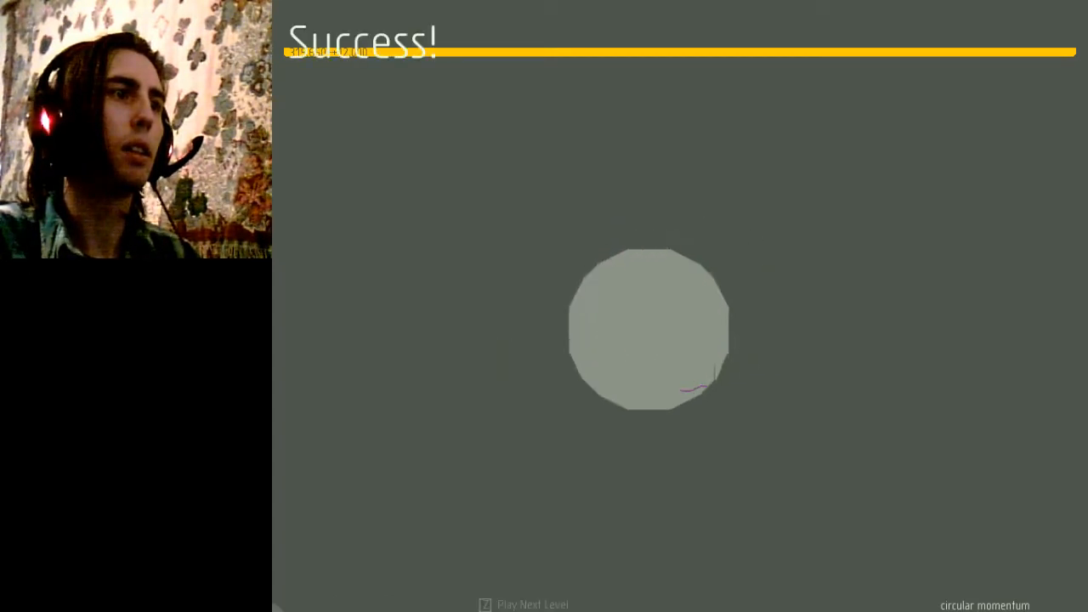
key("z")
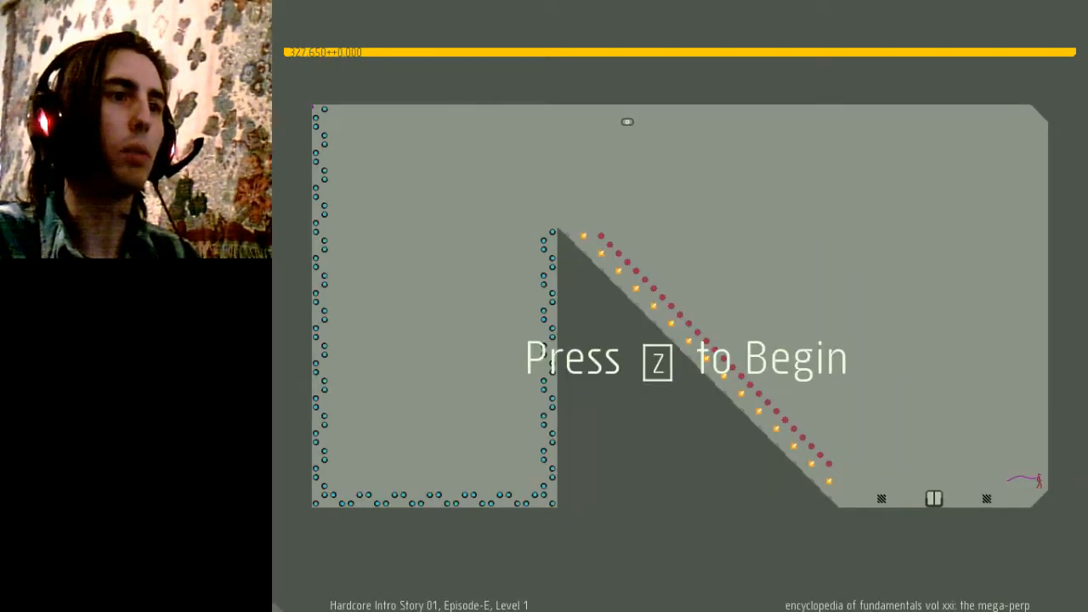
key("z")
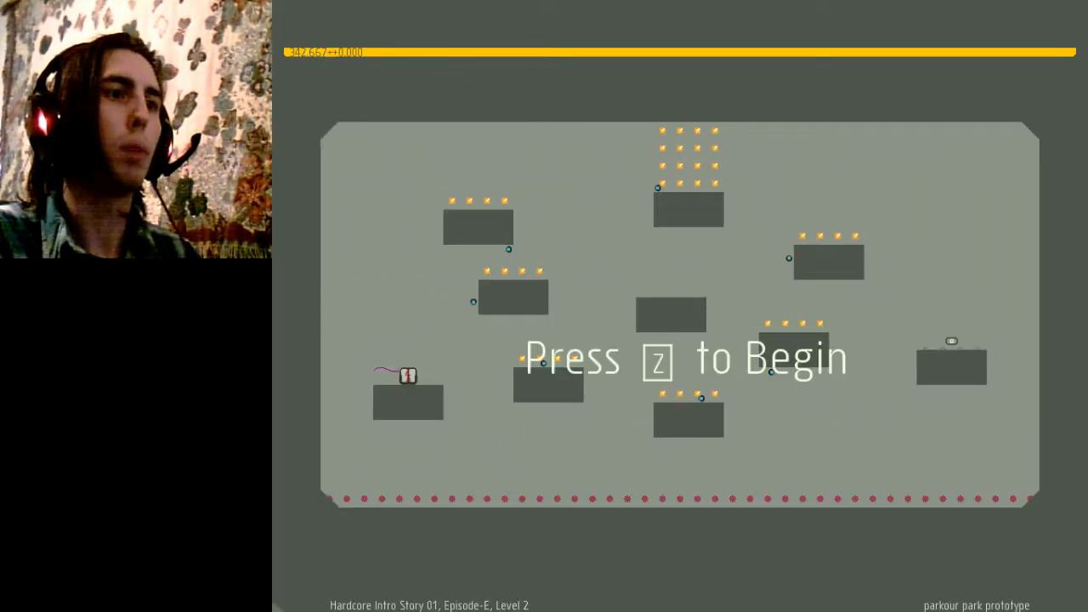
Step: Start Episode E Level 2, retry after dying, and beat it to reach timing tutor
key("z")
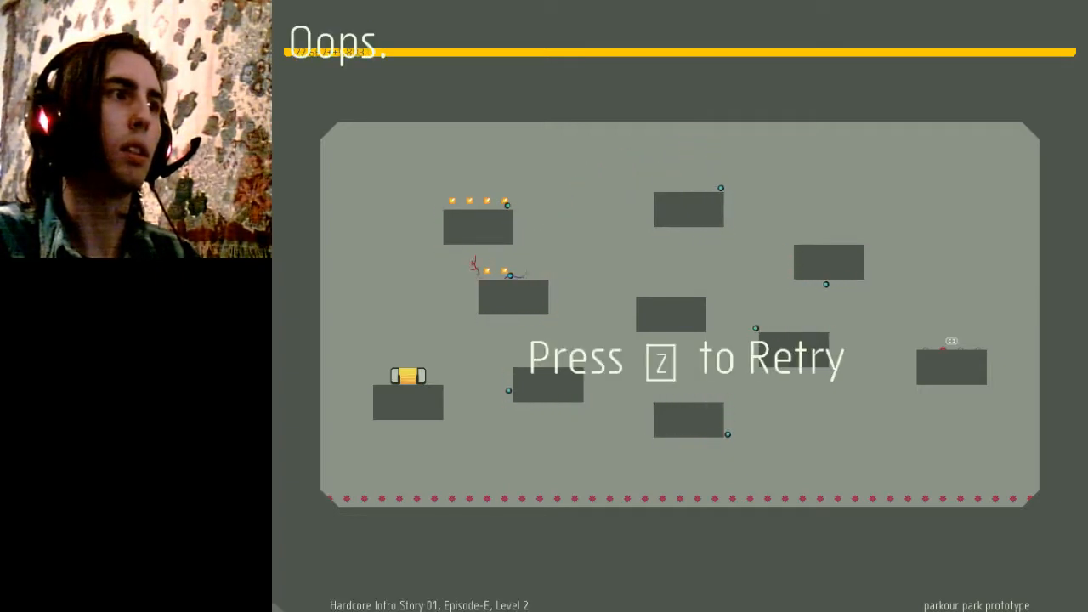
key("z")
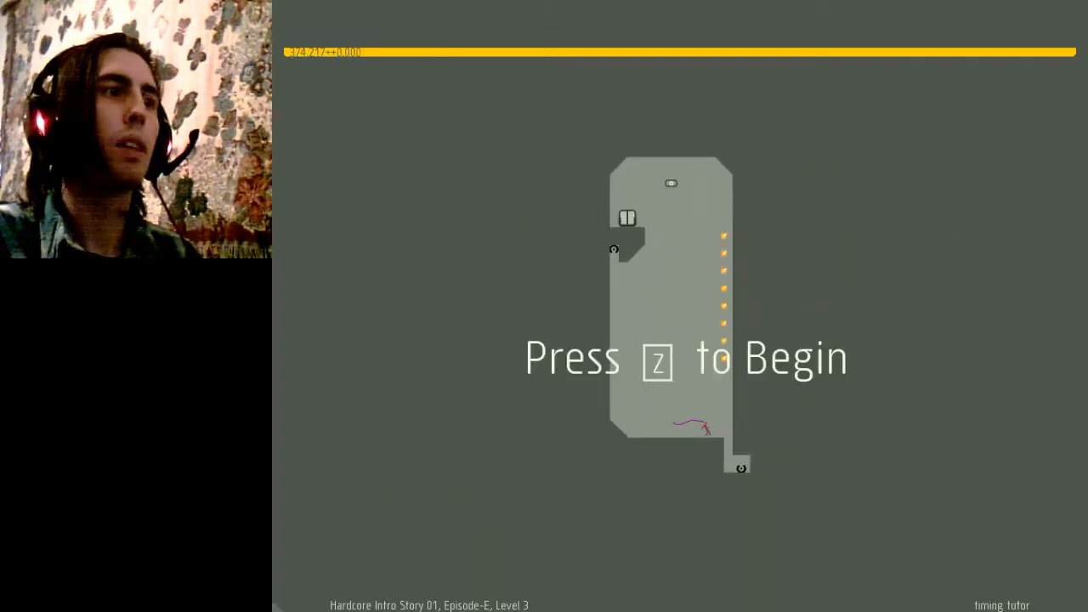
Step: Beat Episode E Level 3, then die on Level 4 (tutorial mid-boss) and retry it
key("z")
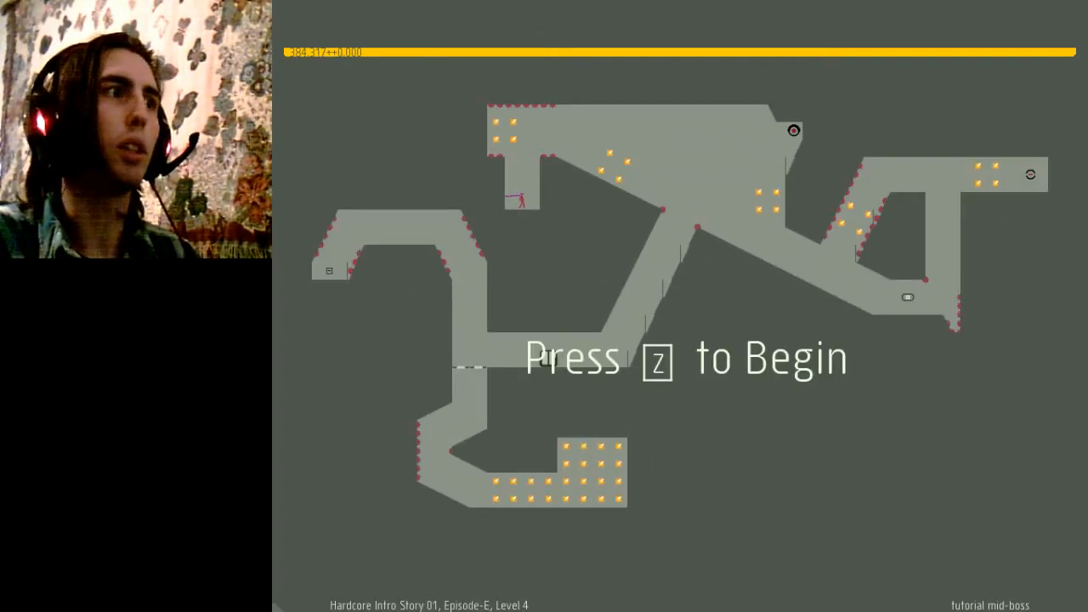
key("z")
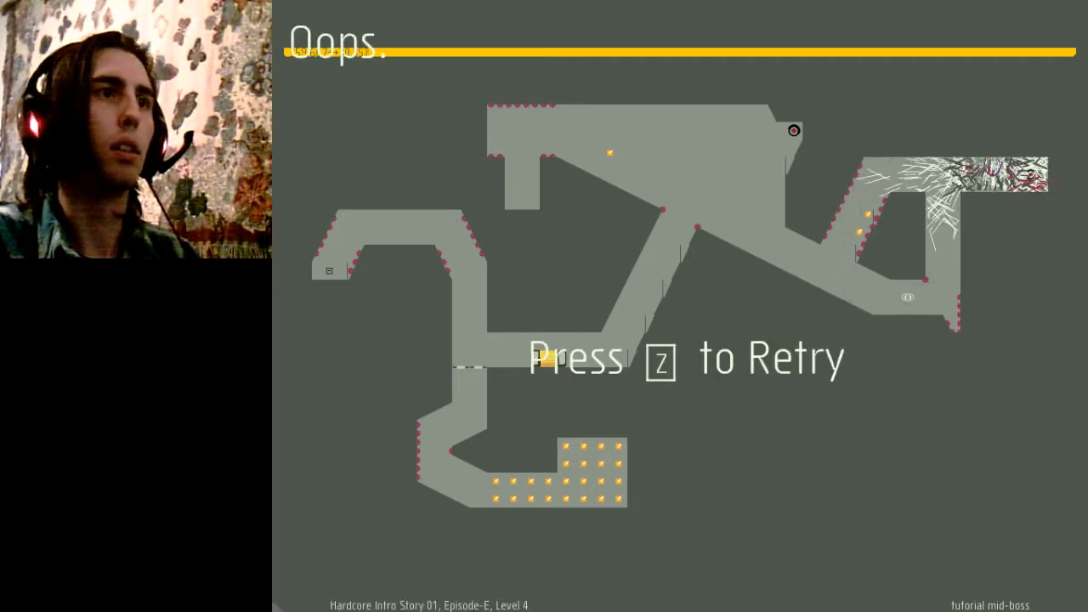
key("z")
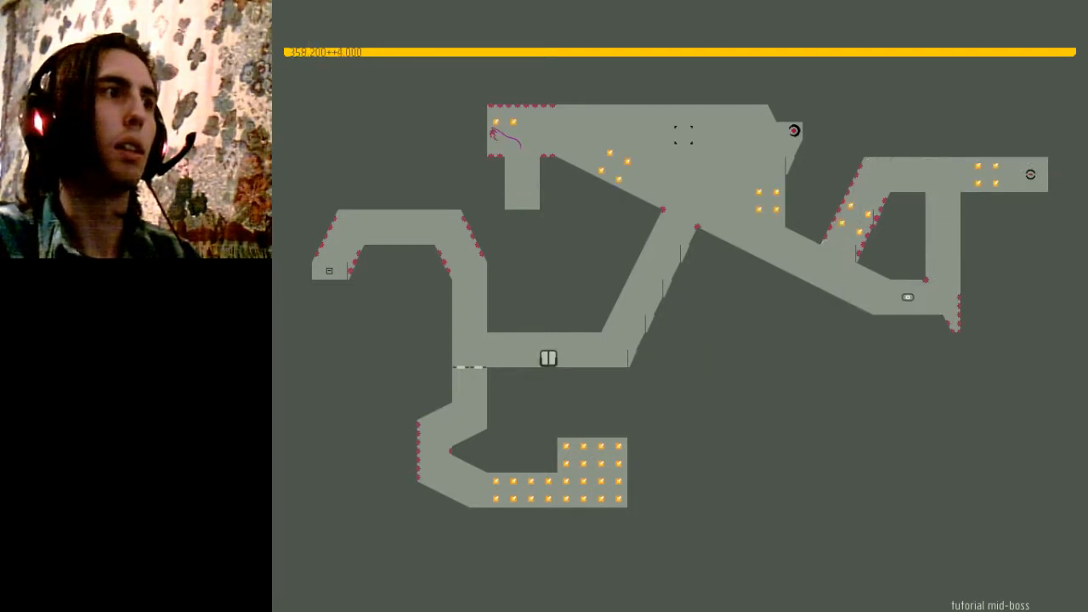